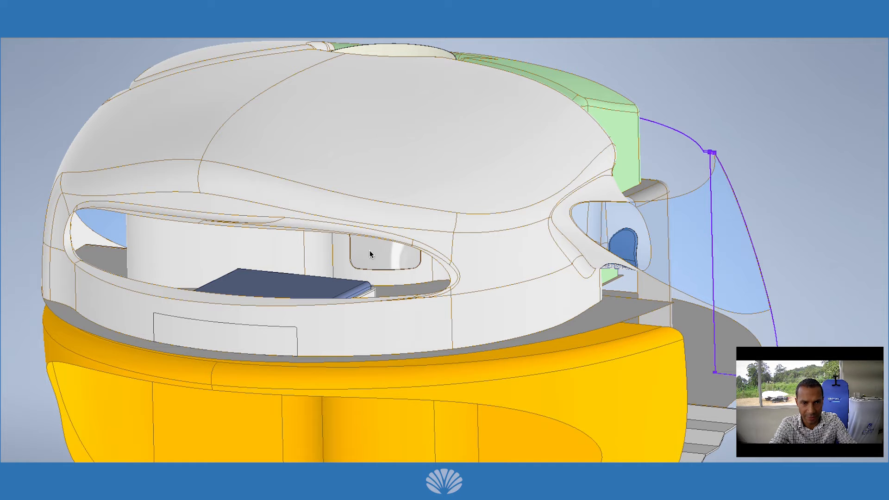
{"action": "mouse_move", "coordinate": [540, 106]}
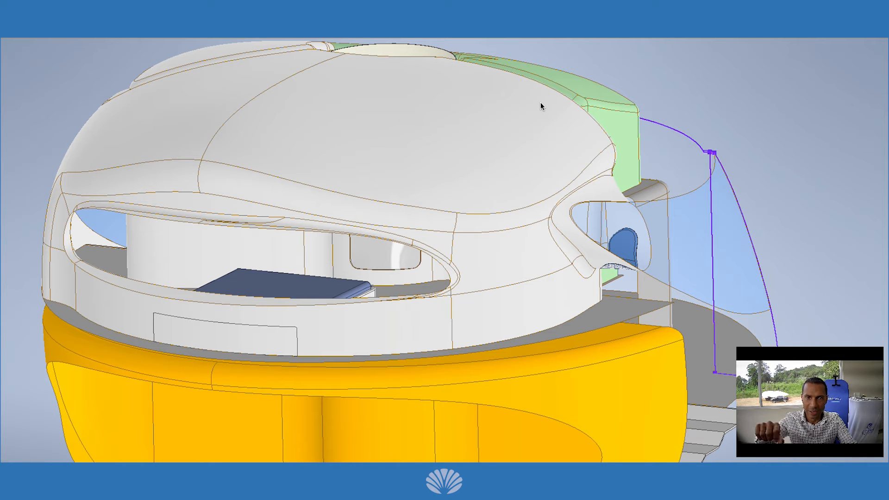
{"action": "left_click_drag", "start_coordinate": [538, 106], "coordinate": [201, 206]}
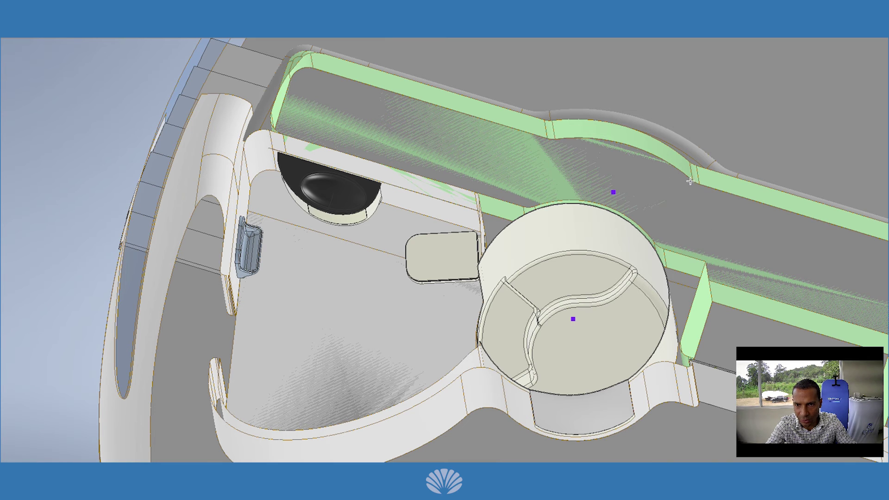
{"action": "mouse_move", "coordinate": [686, 215]}
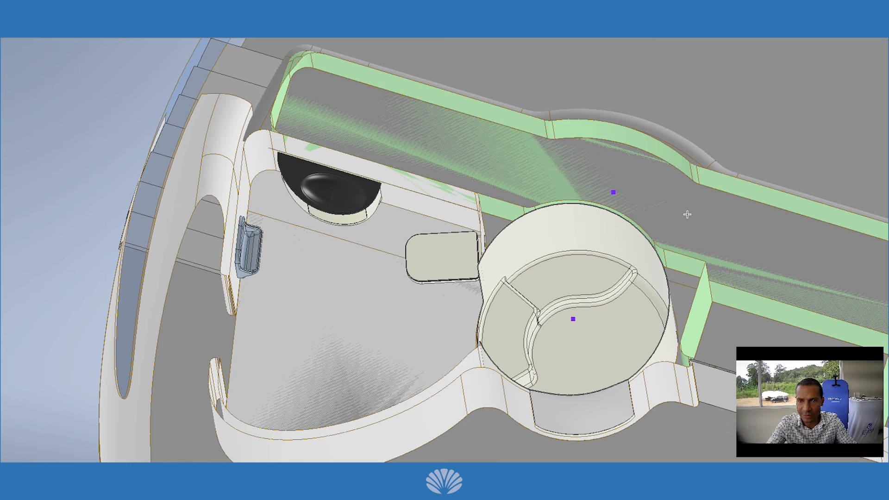
{"action": "mouse_move", "coordinate": [640, 190]}
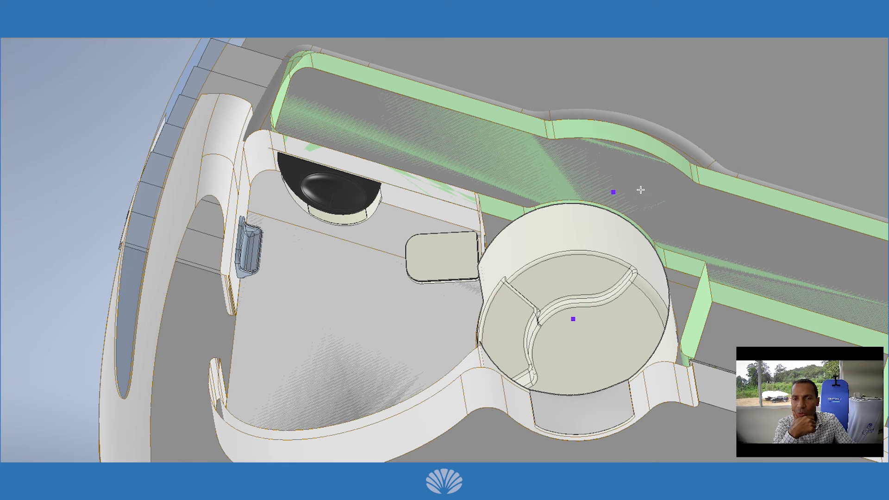